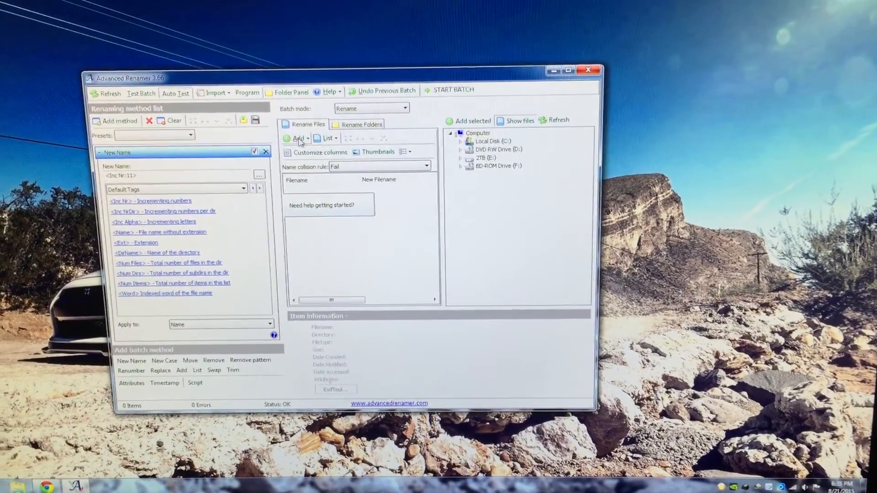
- Clear the old method and load photos 07 to 10 from Pictures into the rename list
left_click(265, 152)
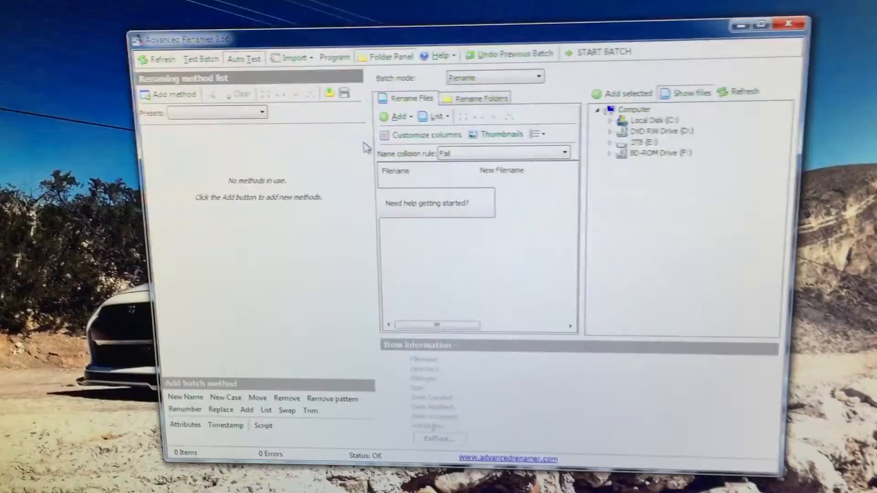
left_click(360, 44)
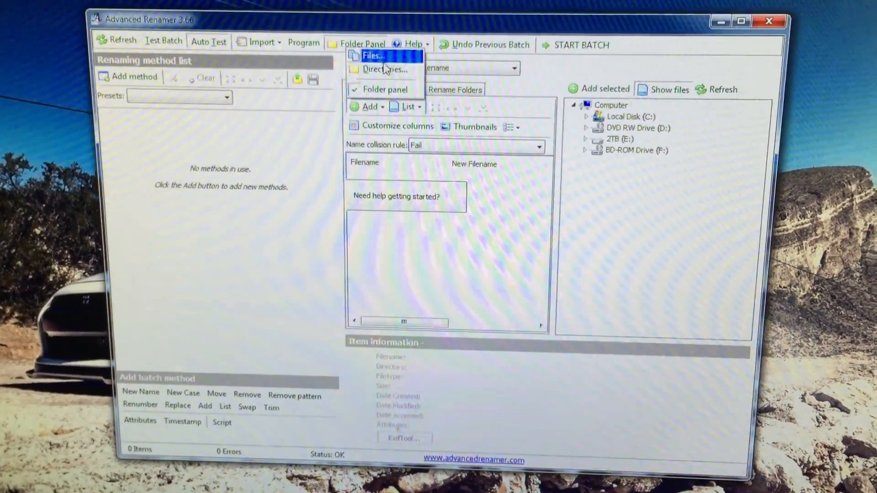
left_click(372, 55)
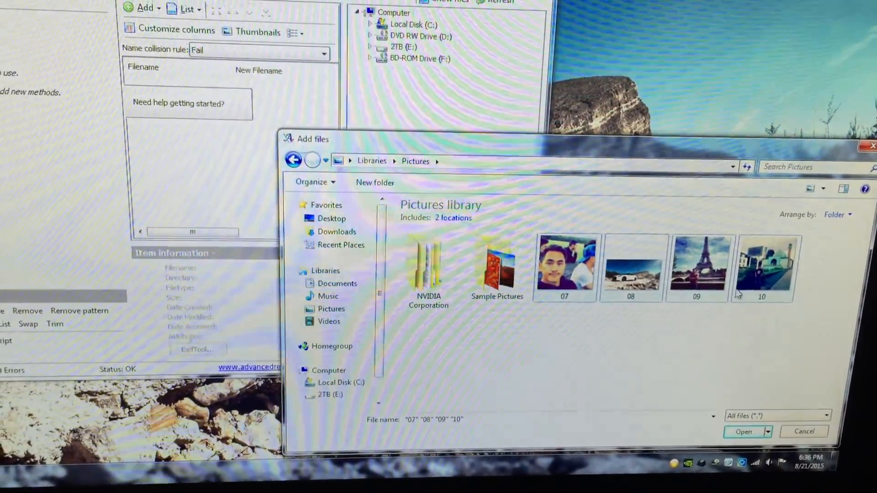
left_click(744, 431)
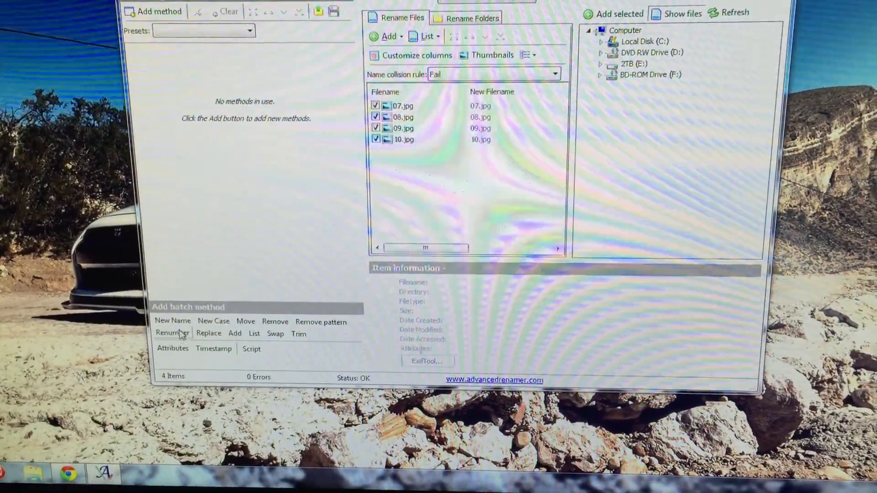
- Add a New Name method with the incrementing pattern <Inc Nr:1>
left_click(173, 320)
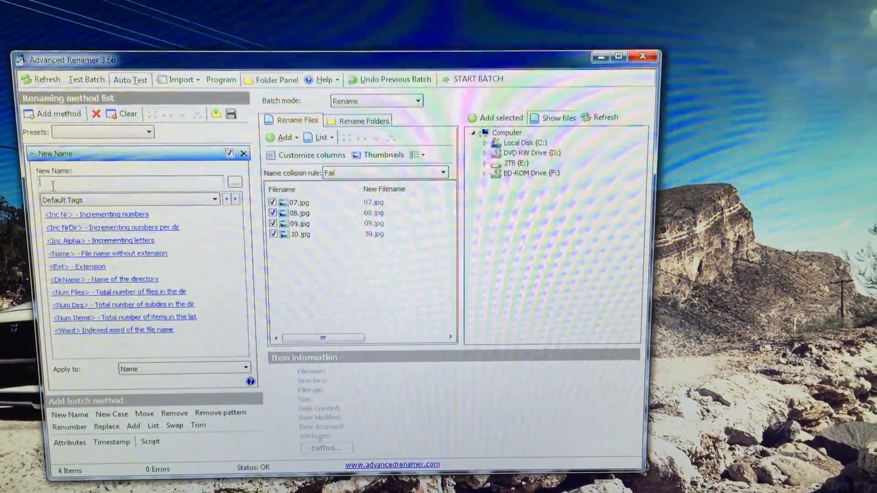
left_click(57, 214)
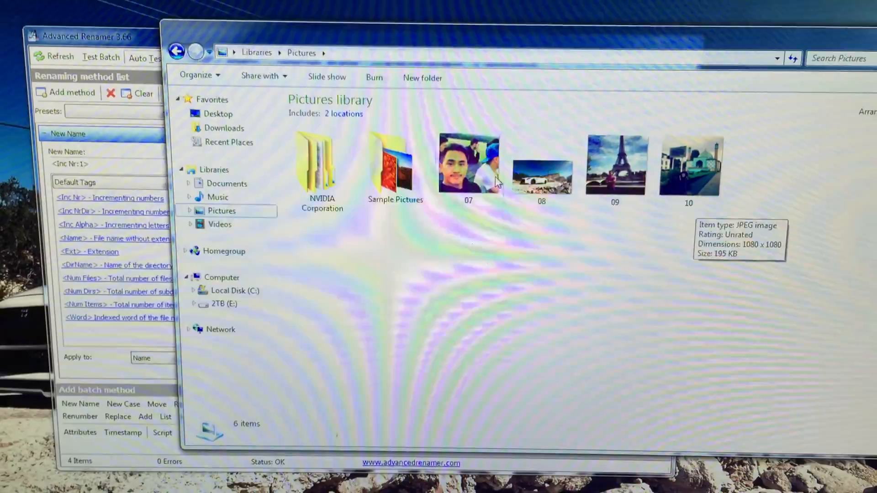
- View photo 07 in the Explorer Pictures library before returning to Advanced Renamer
double_click(394, 162)
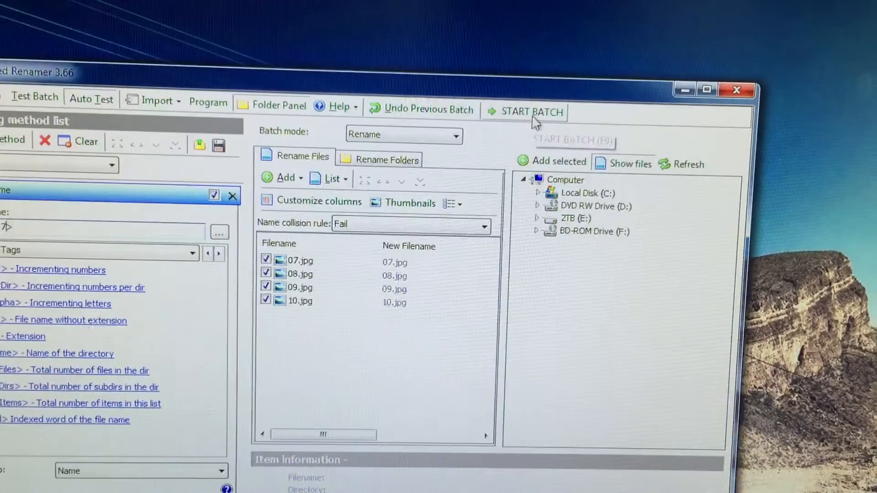
- Run the batch on photos 07–10, then rename the eight Sample Pictures files to 11–18 with <Inc Nr:11>
left_click(532, 111)
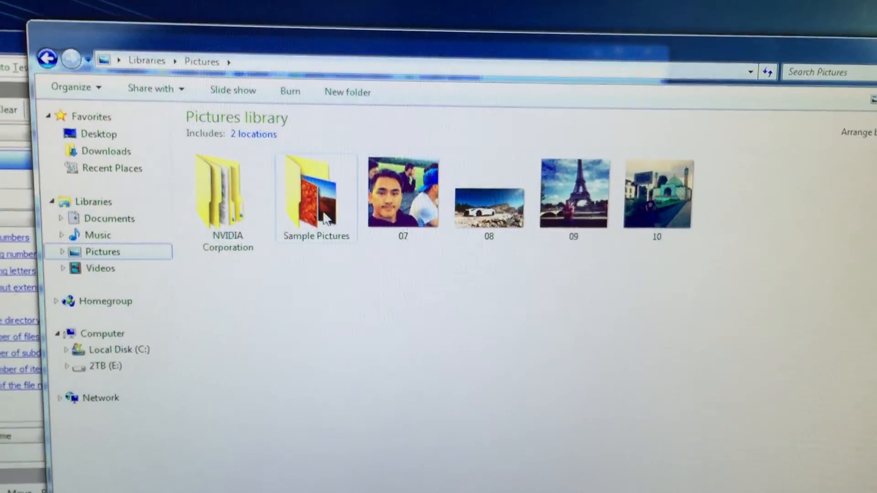
double_click(315, 190)
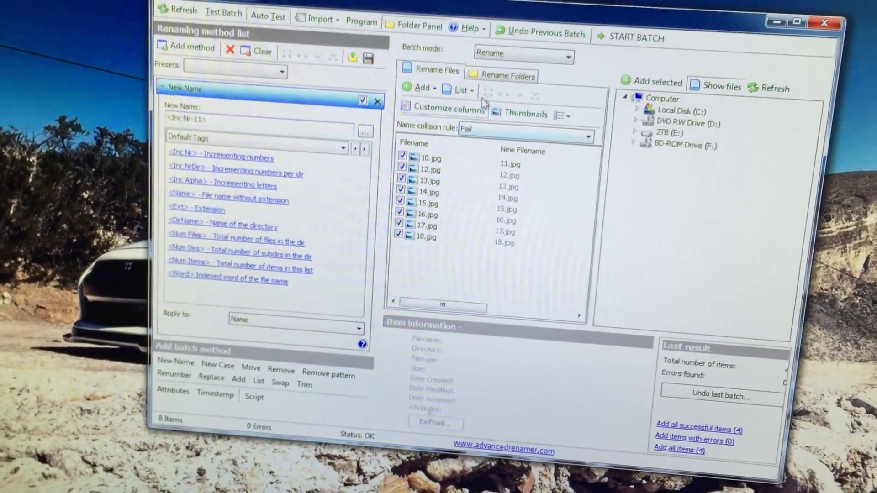
left_click(631, 36)
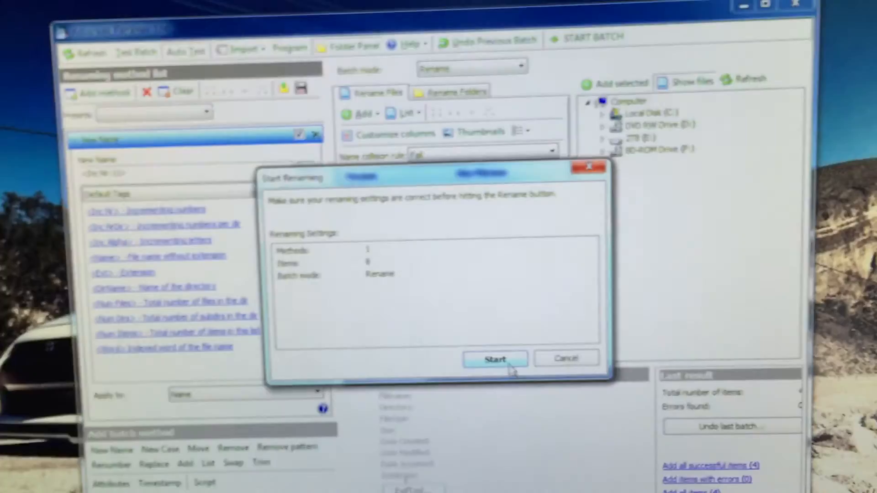
left_click(494, 359)
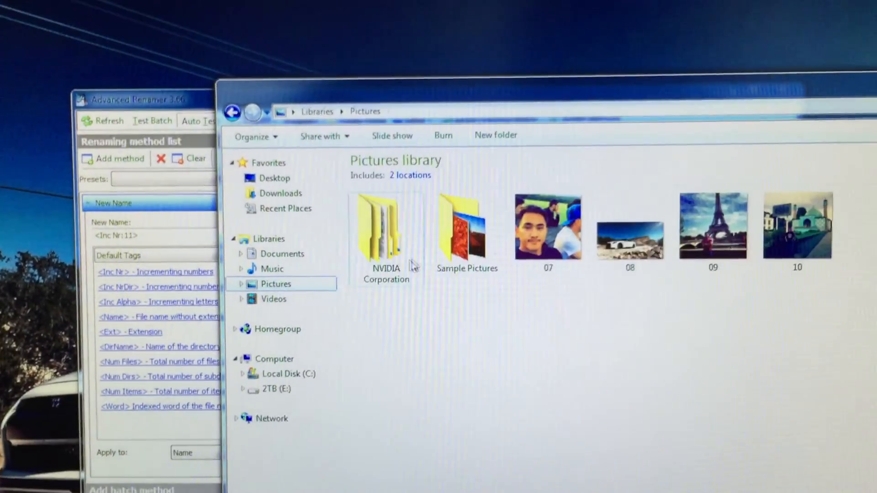
- Check Sample Pictures for 11–18 and move photos 07–10 in from Pictures to merge them
double_click(467, 227)
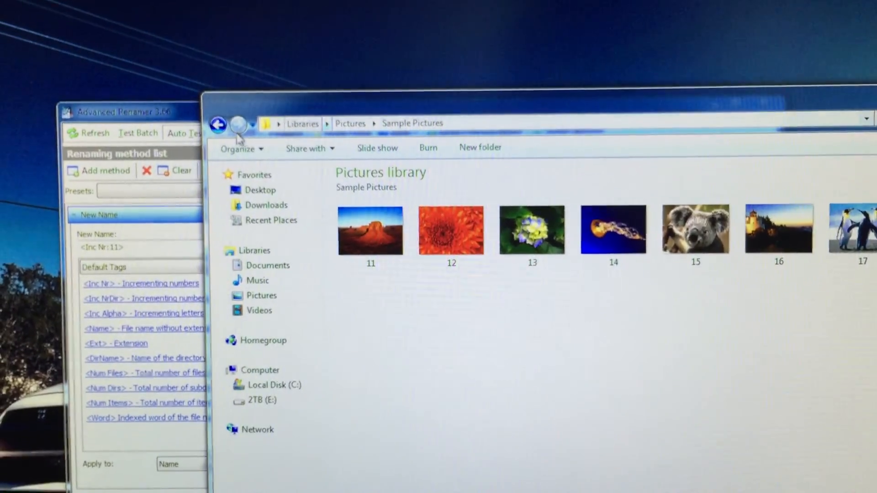
right_click(638, 229)
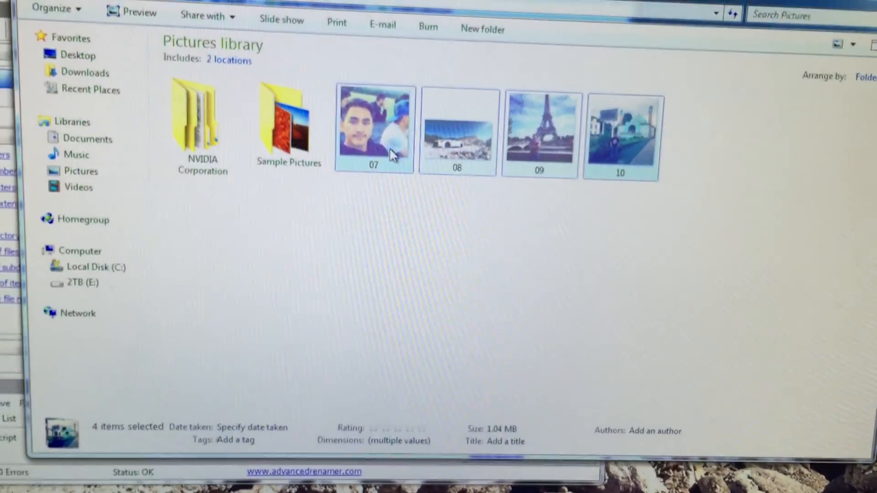
double_click(289, 118)
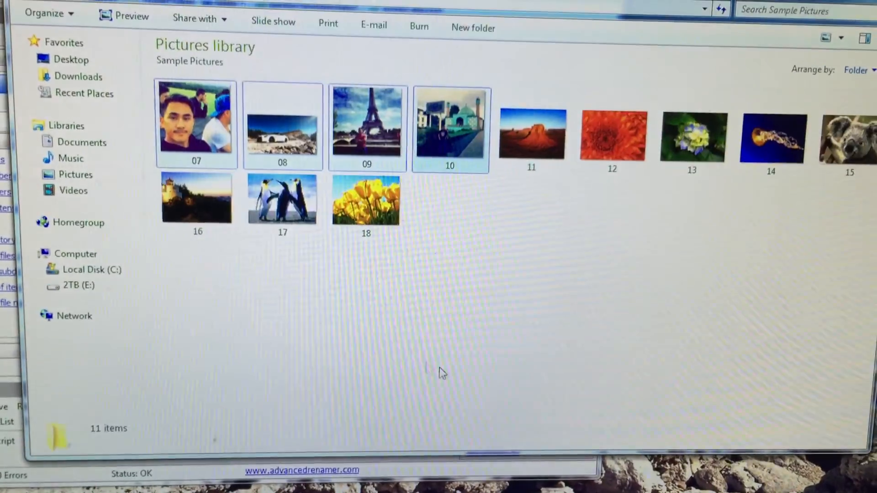